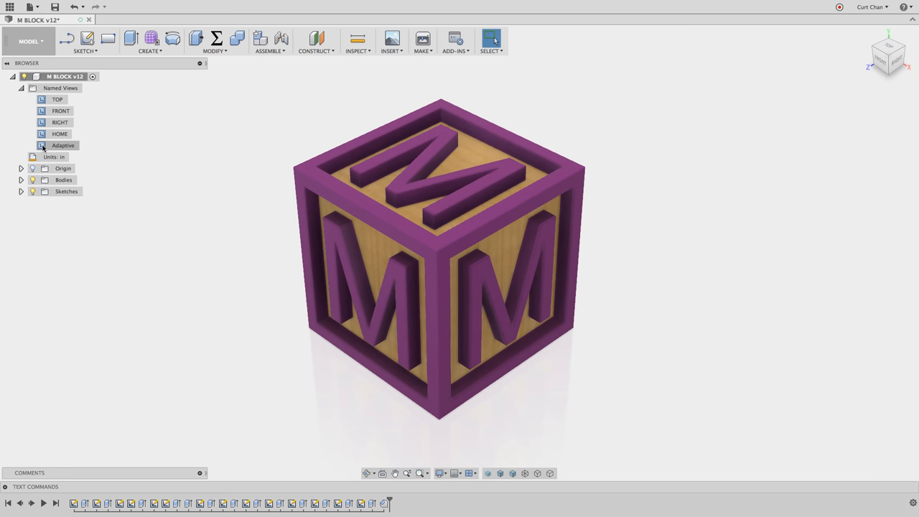
Step: Simulate the Adaptive operation with Stock shown and the Shaded with Hidden Edges visual style
right_click(106, 135)
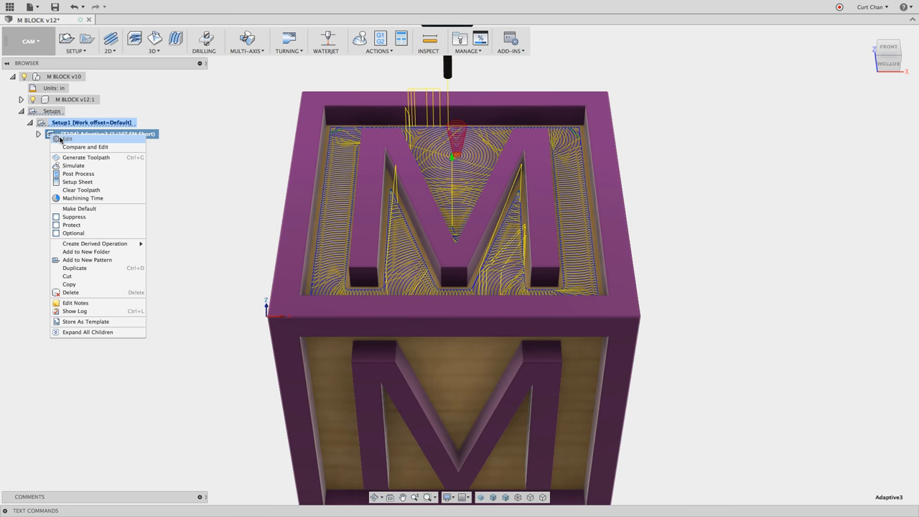
mouse_move(73, 165)
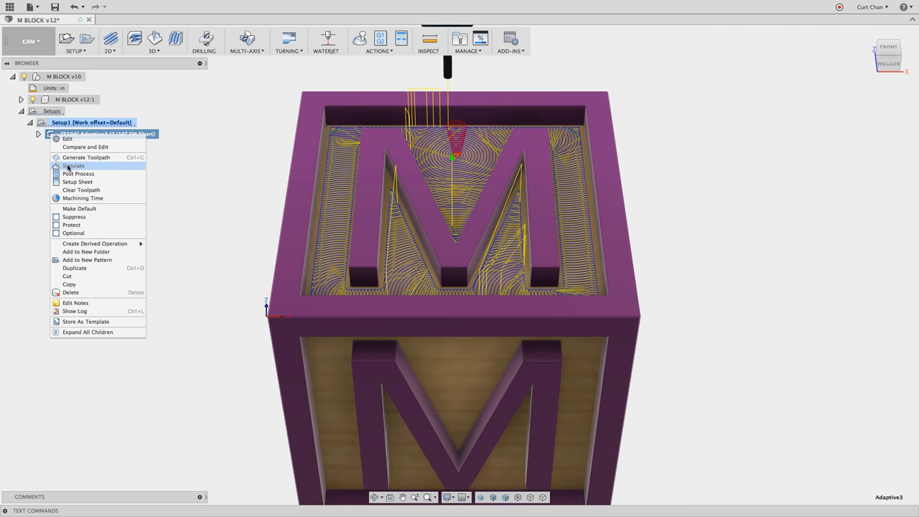
click(73, 165)
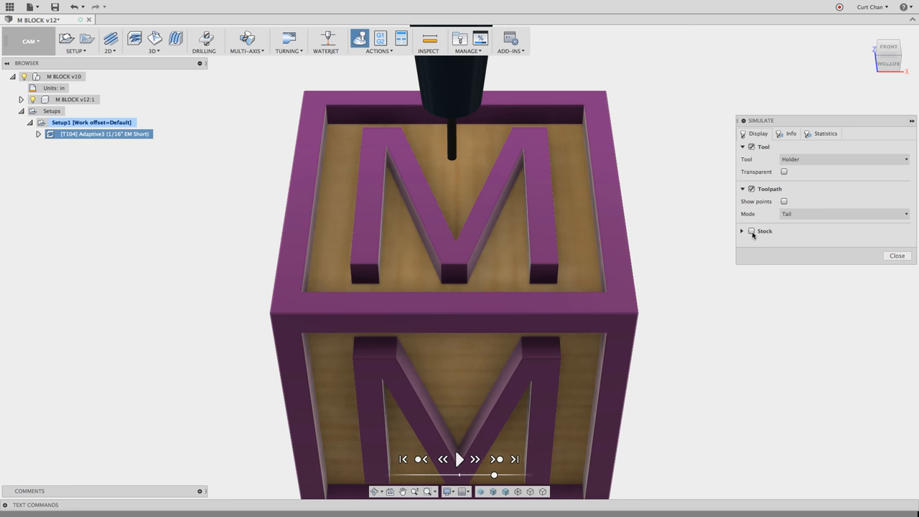
click(751, 229)
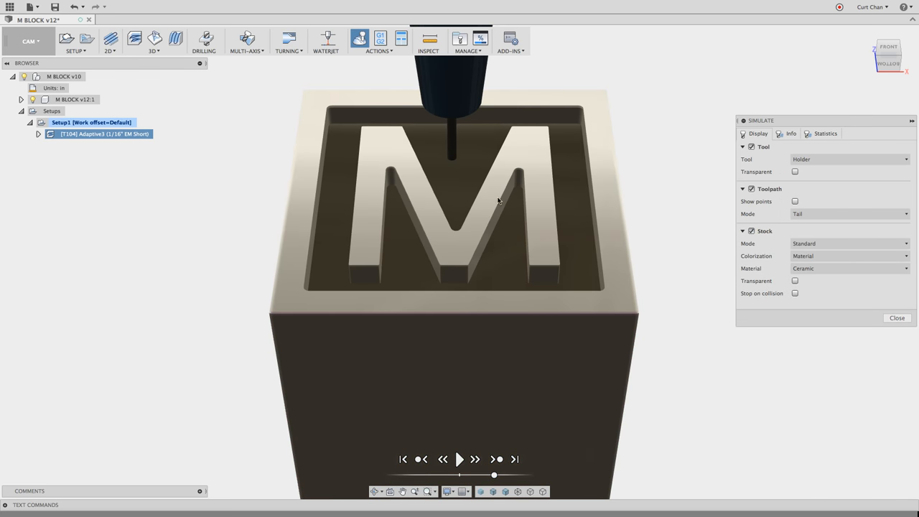
mouse_move(520, 193)
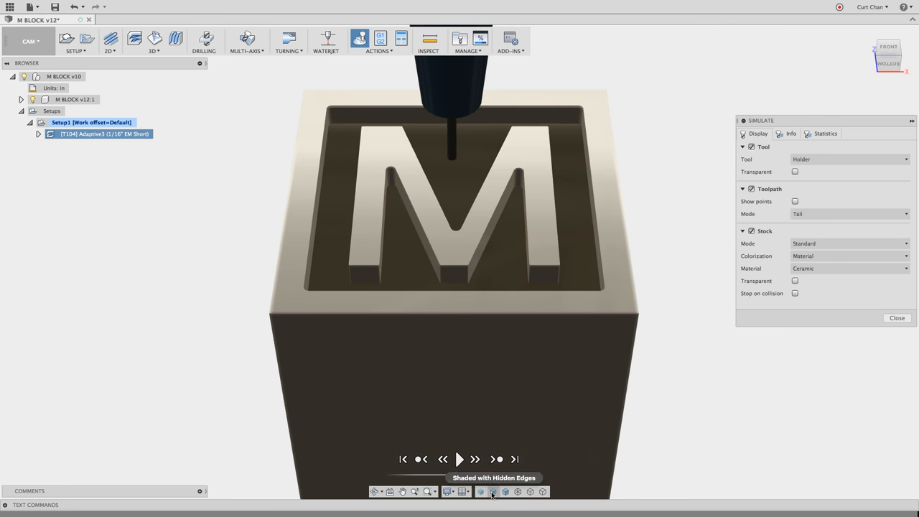
click(494, 491)
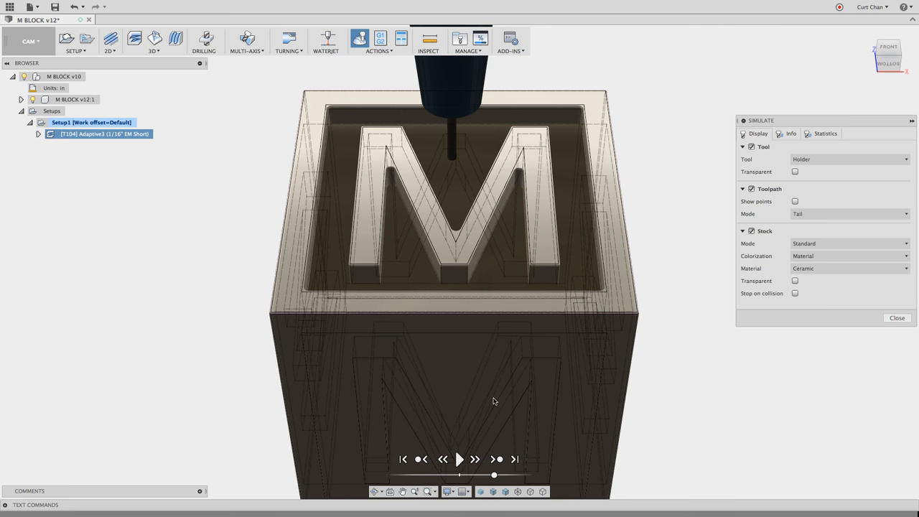
mouse_move(518, 172)
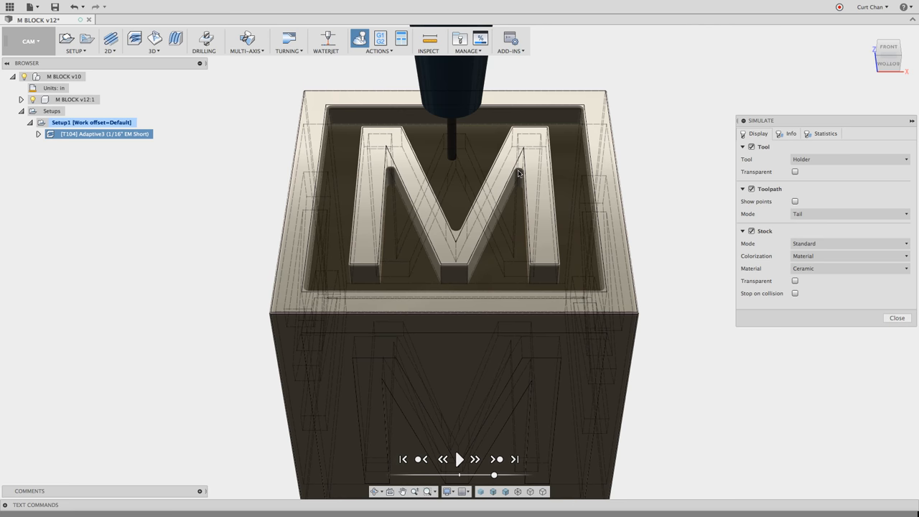
mouse_move(523, 157)
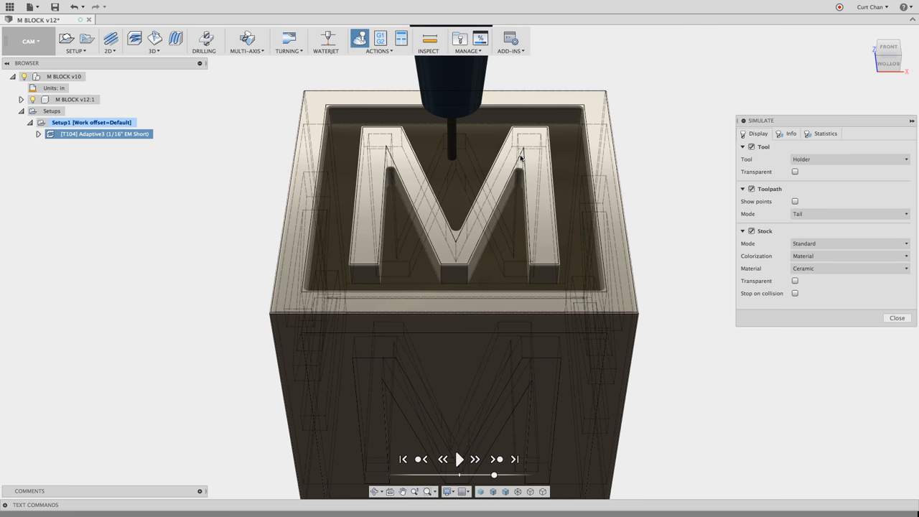
mouse_move(522, 152)
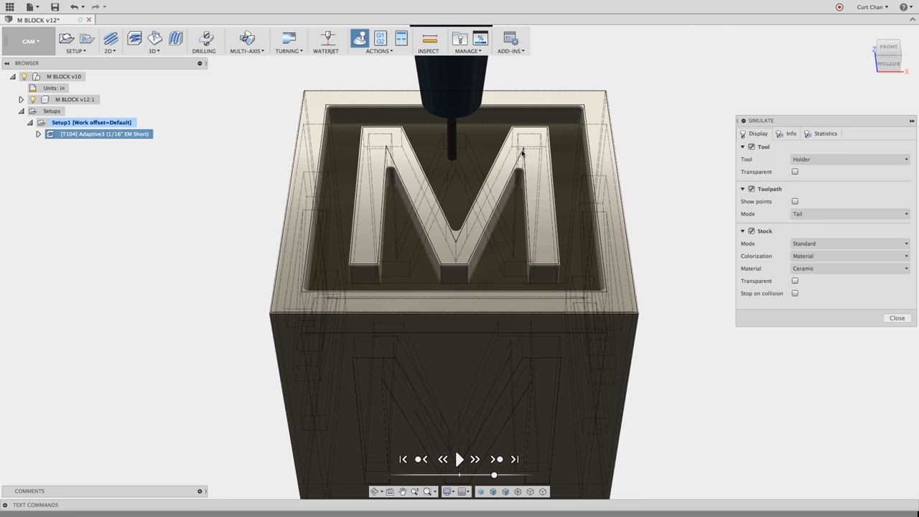
mouse_move(455, 241)
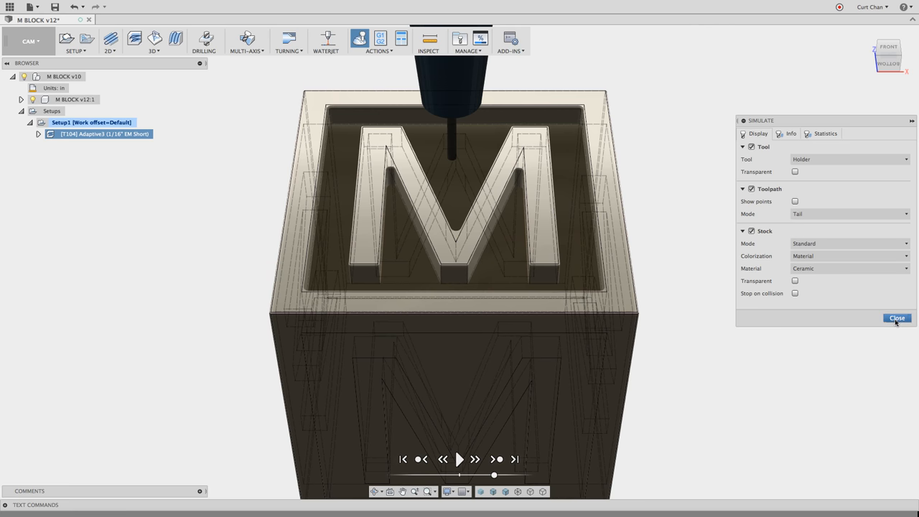
Step: End the simulation and start a sketch on the block's face in the Design workspace
click(896, 319)
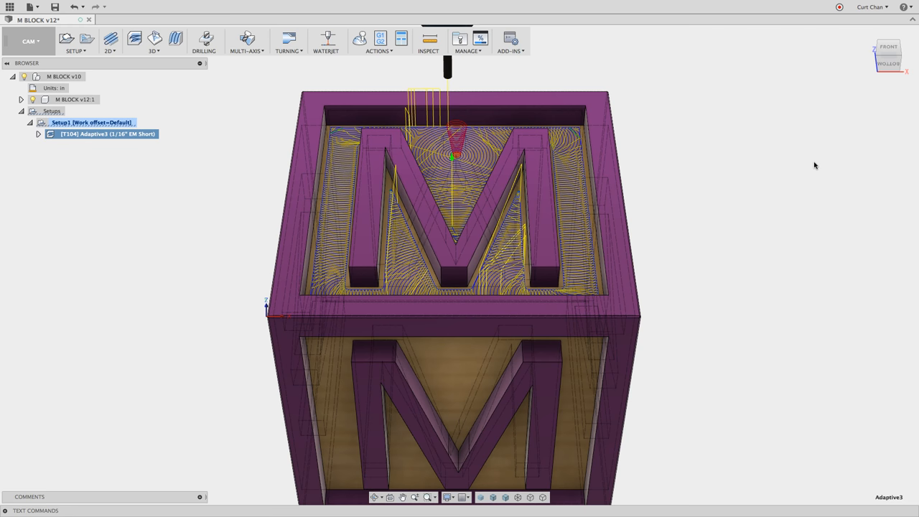
mouse_move(29, 40)
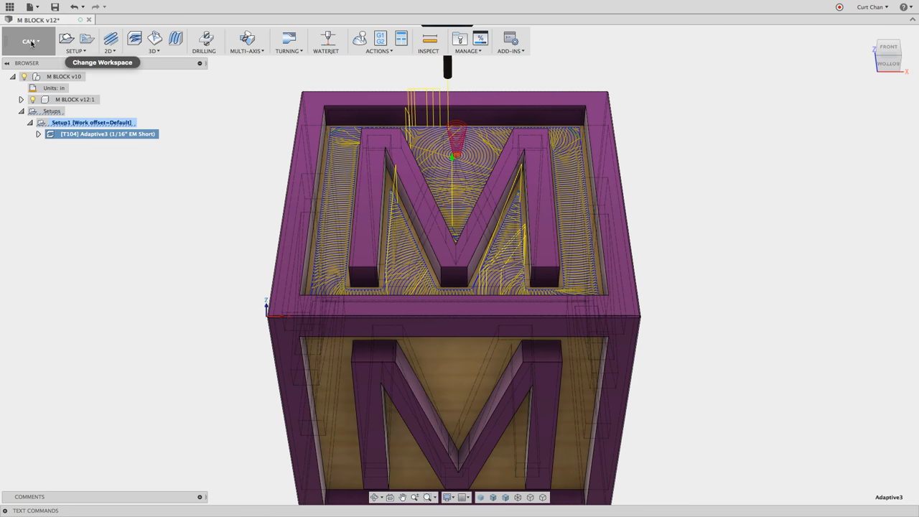
click(30, 40)
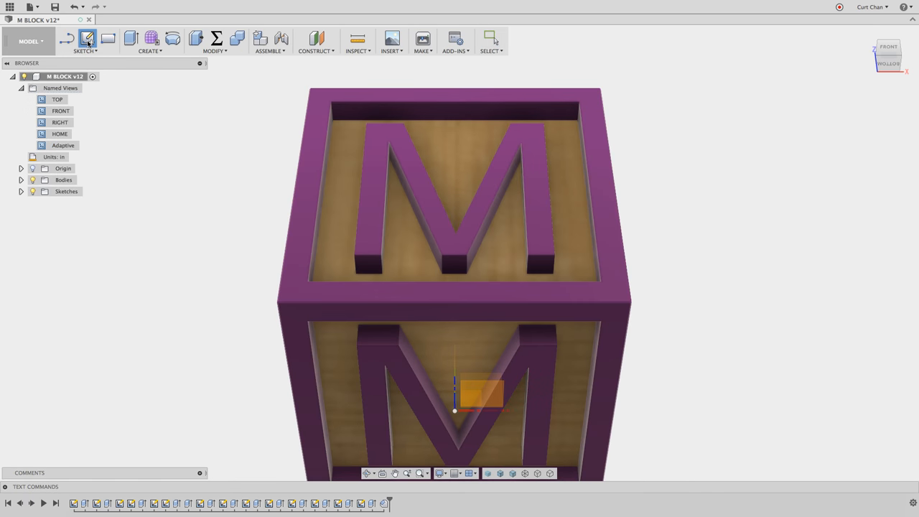
click(89, 39)
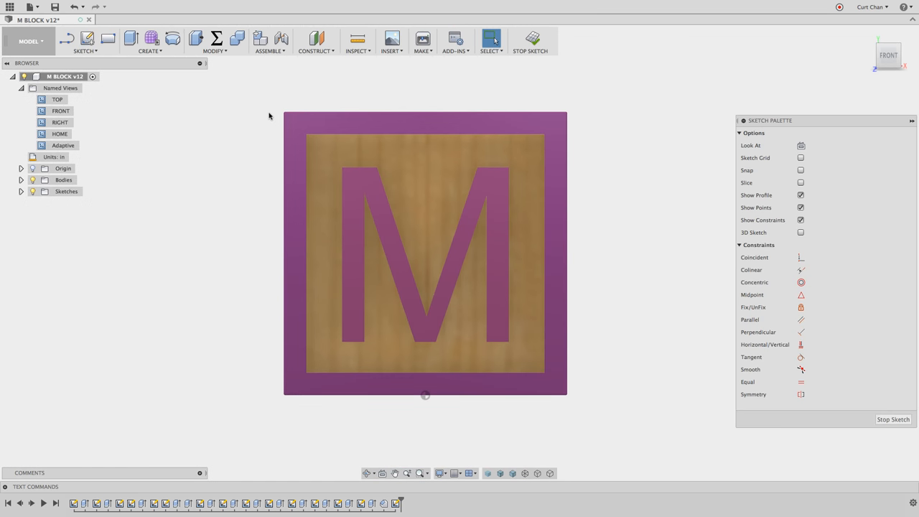
Step: Offset the M outline by 08 and confirm the offset curve
click(492, 38)
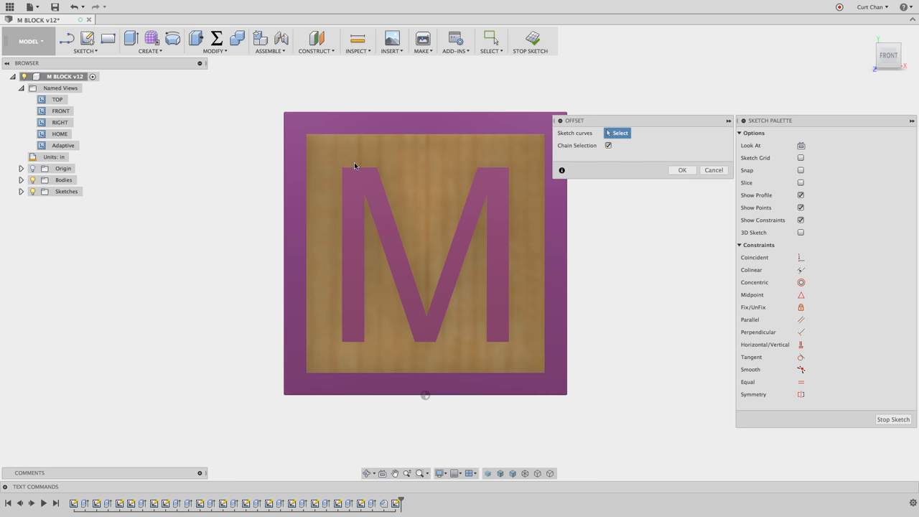
click(358, 161)
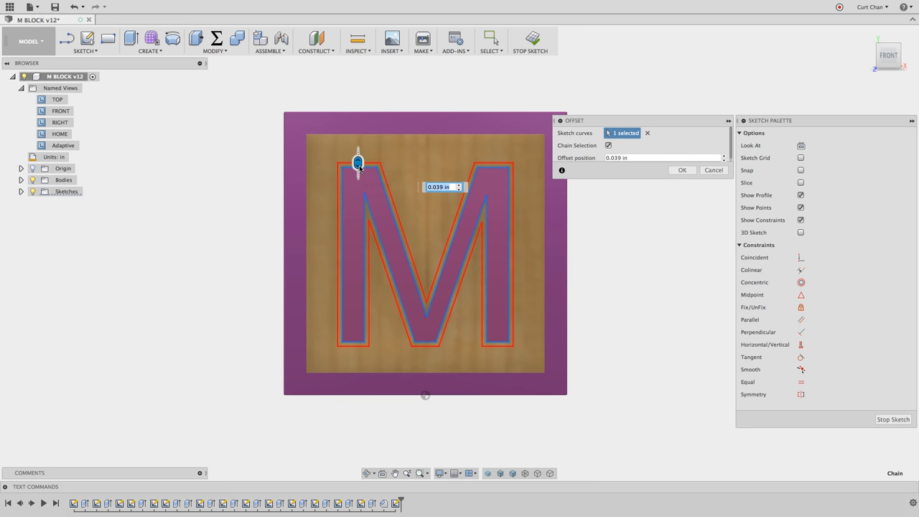
text(085)
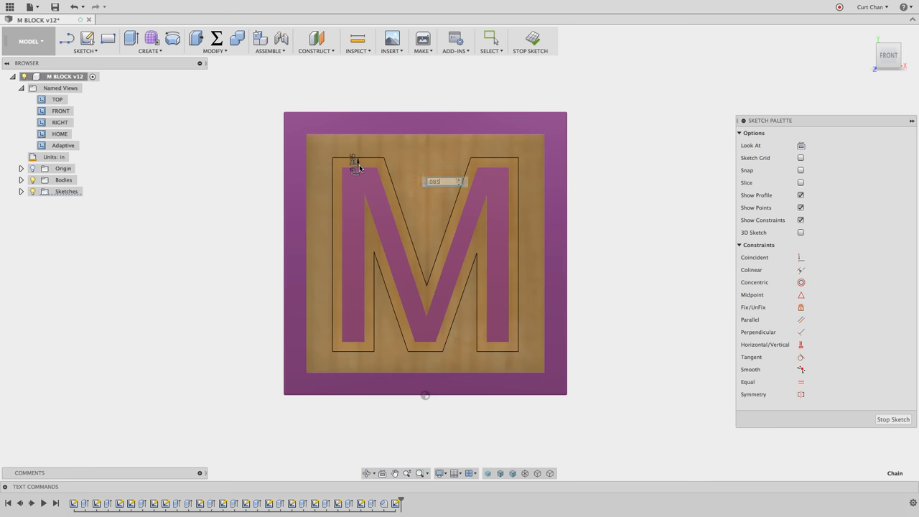
click(491, 40)
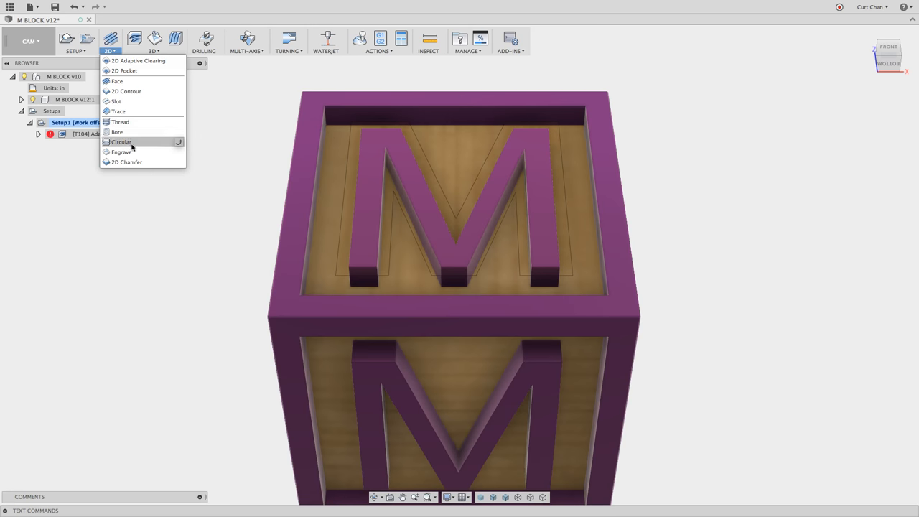
Step: Create an Engrave operation with the 1/8" chamfer mill on the two M contour chains
click(120, 153)
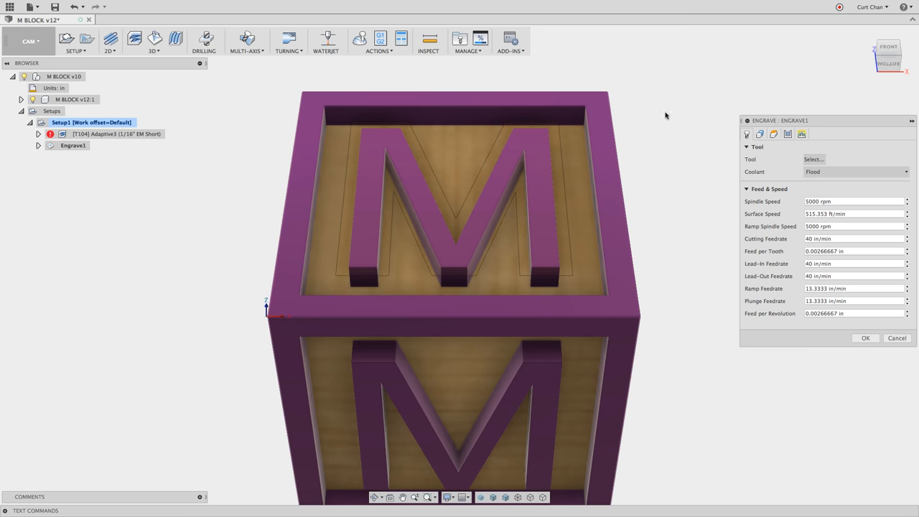
click(812, 158)
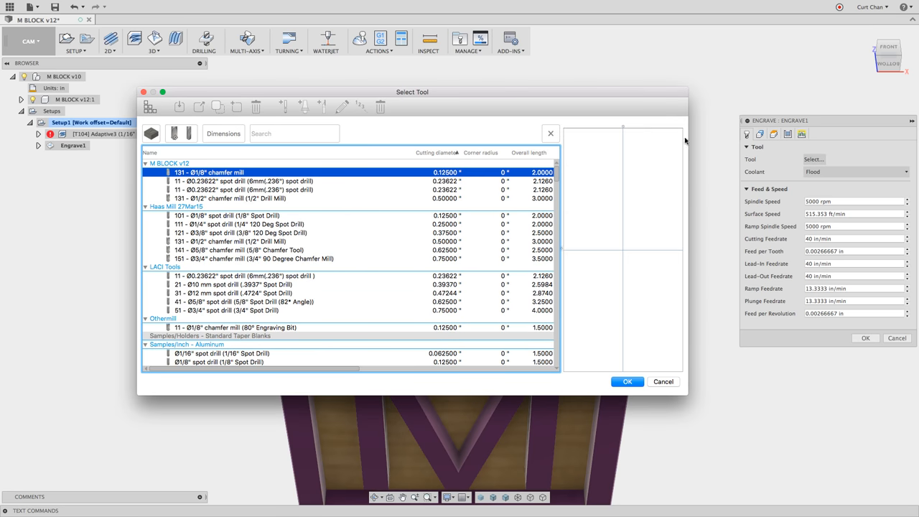
click(208, 173)
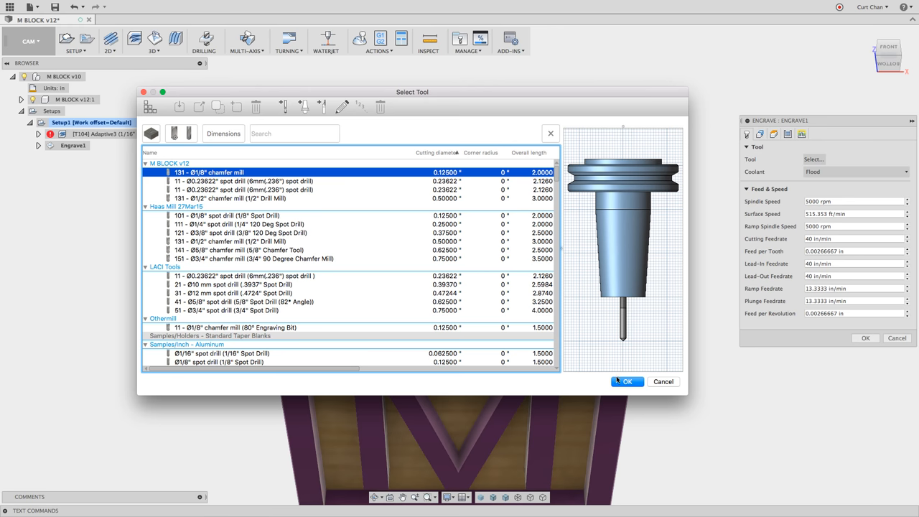
click(626, 382)
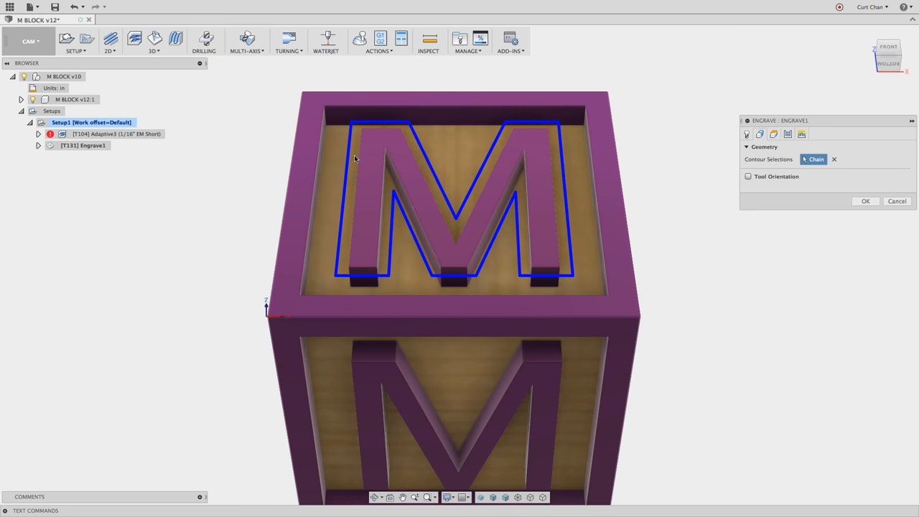
mouse_move(359, 159)
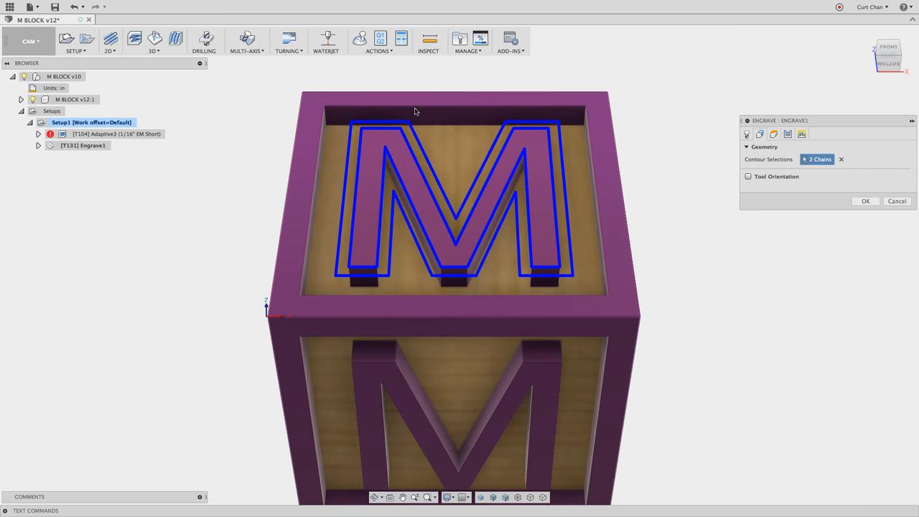
right_click(116, 133)
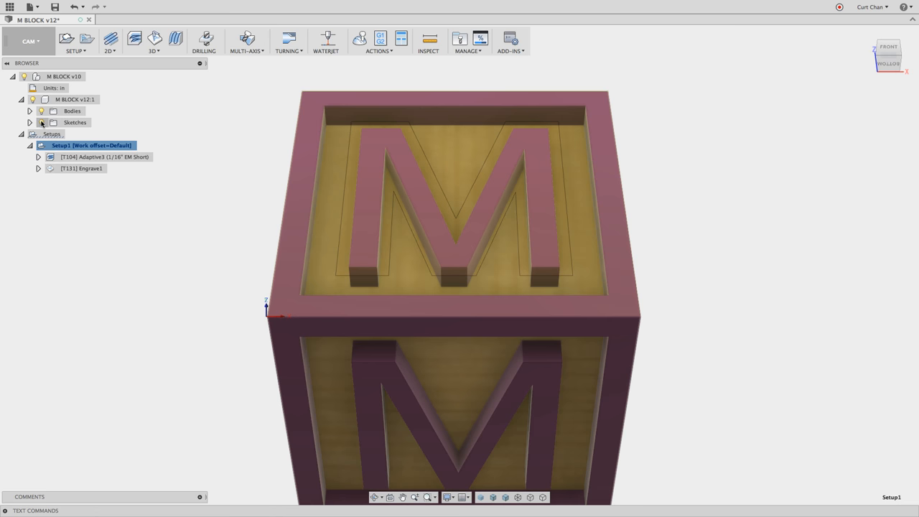
Step: Hide sketches, then simulate Setup1 with Stock shown, playing and pausing the engraving pass
click(40, 122)
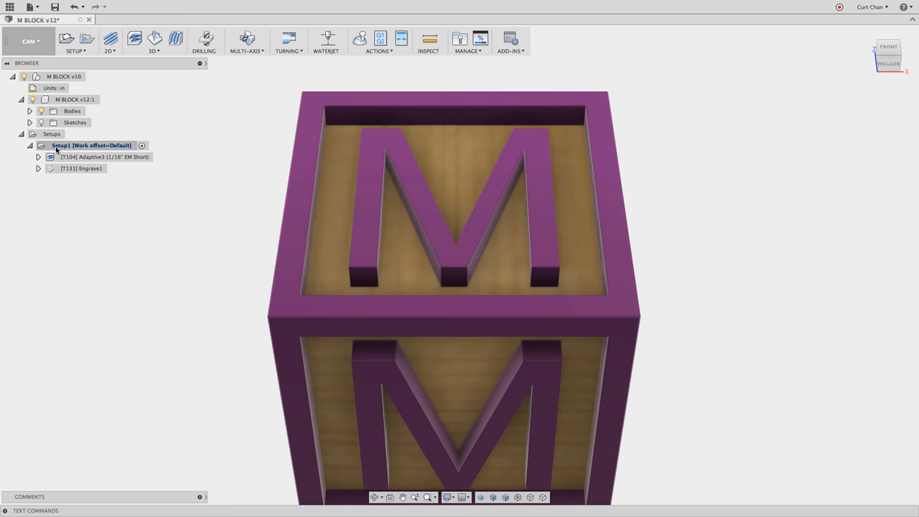
right_click(92, 145)
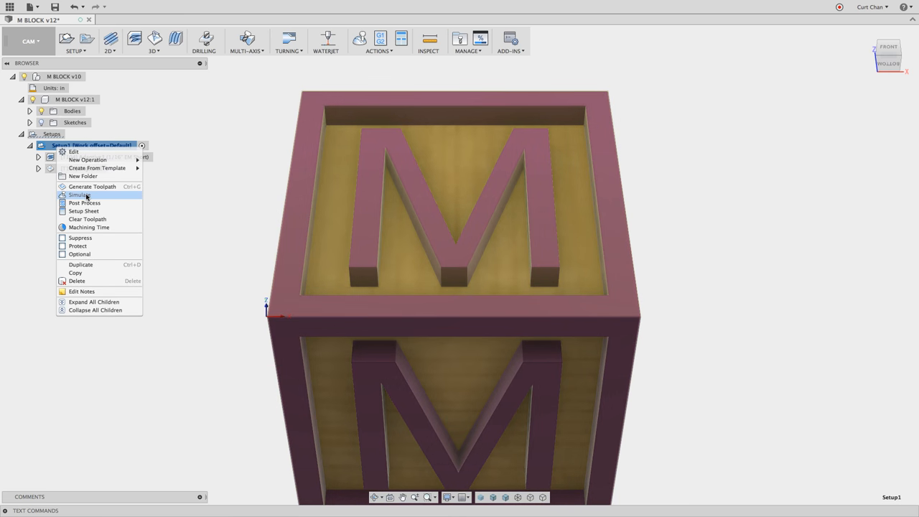
click(78, 195)
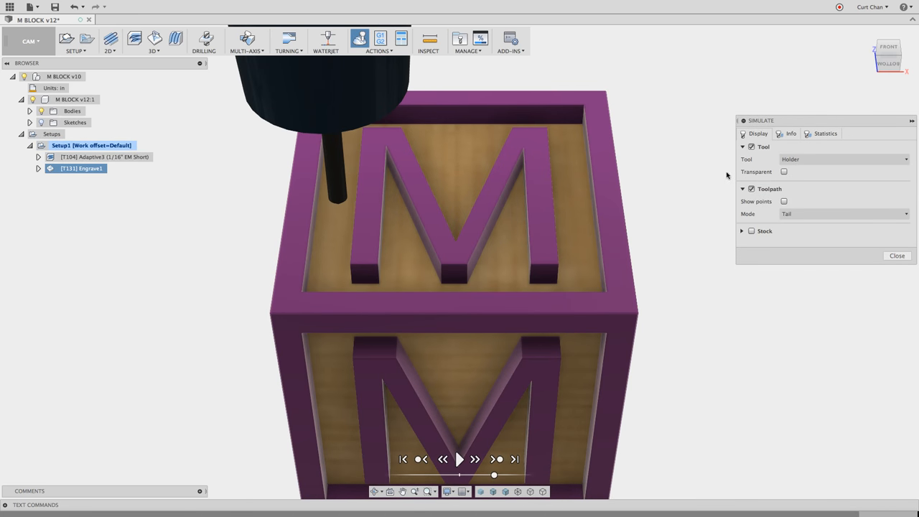
click(752, 230)
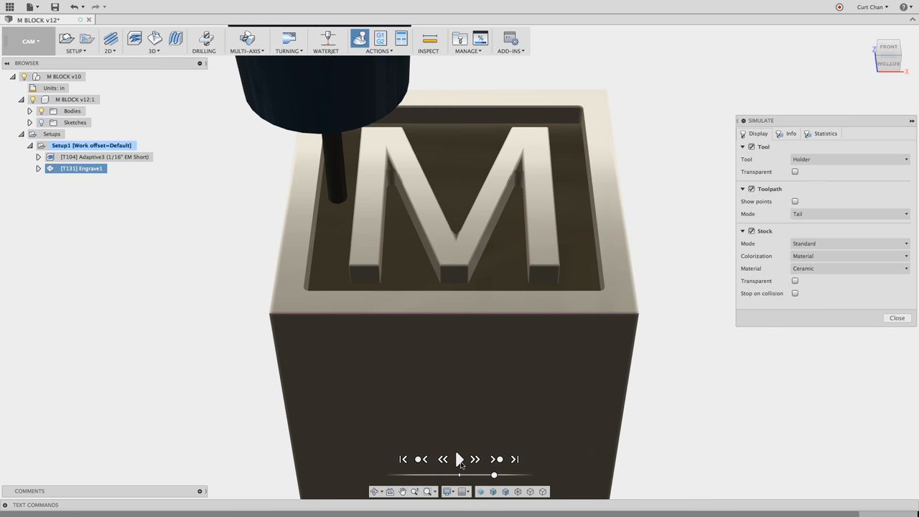
click(459, 459)
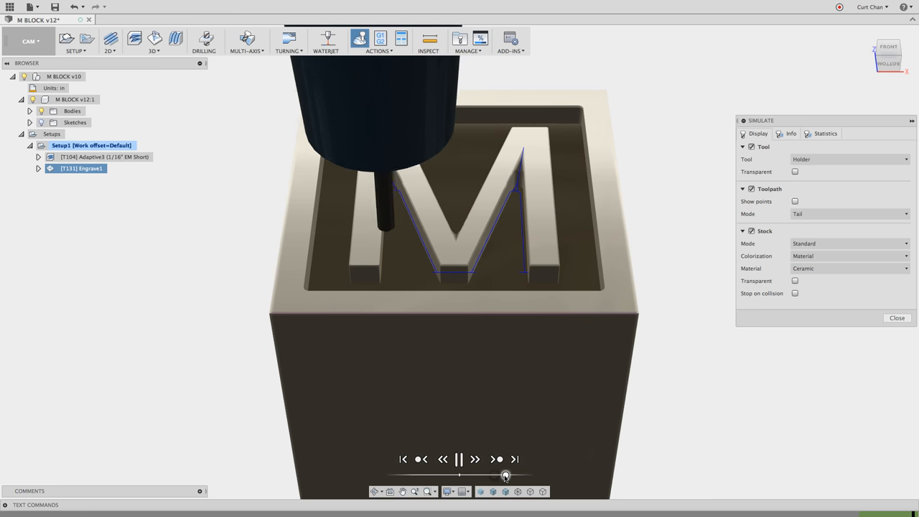
click(459, 459)
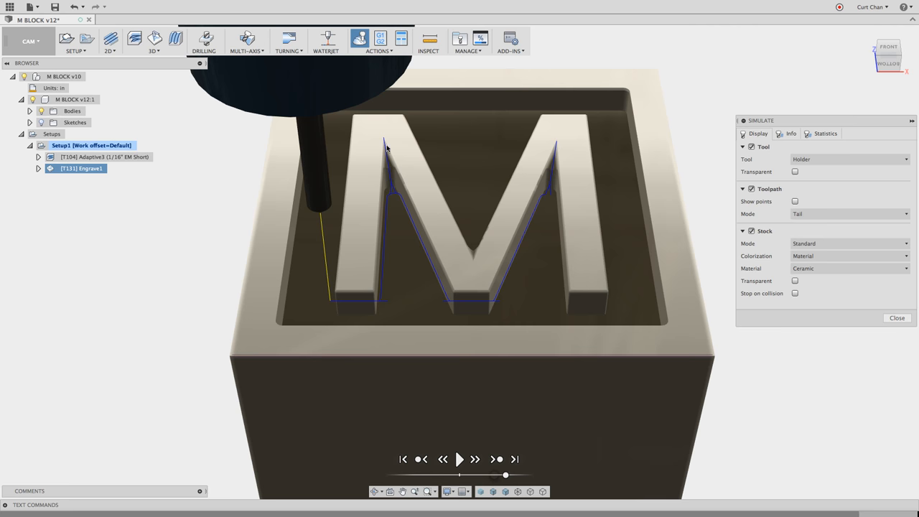
mouse_move(542, 293)
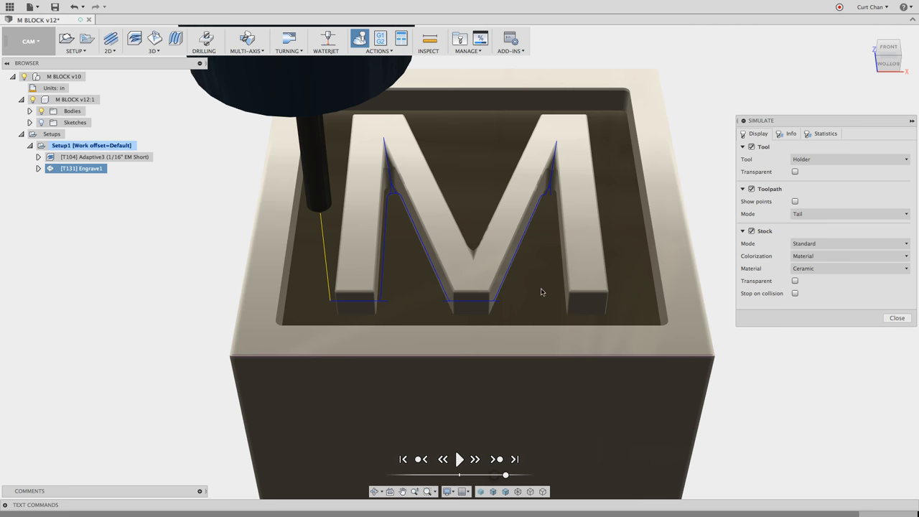
mouse_move(747, 322)
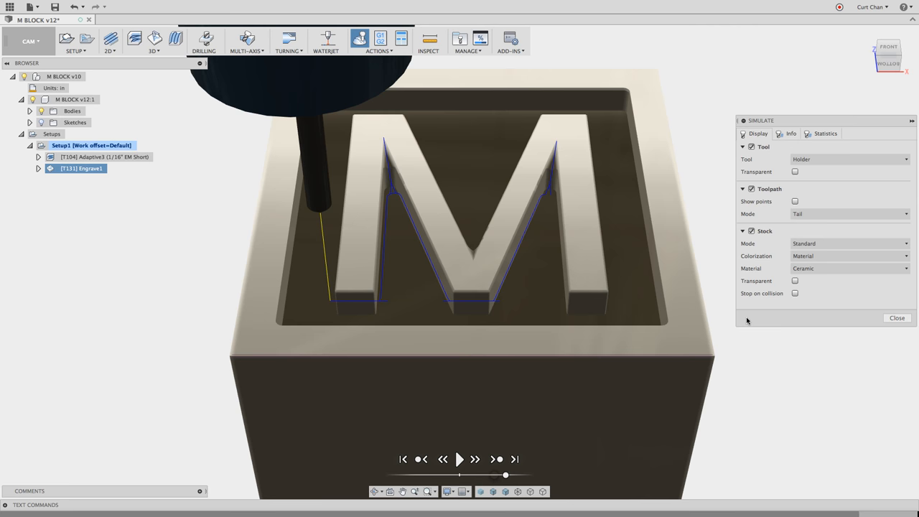